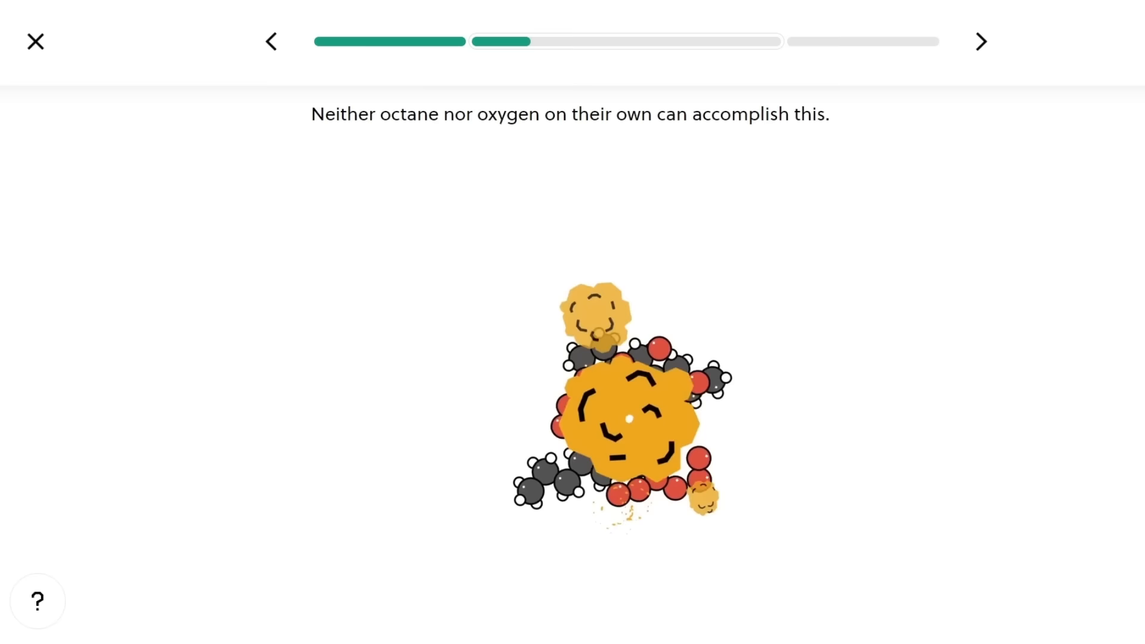
Step: Switch from the octane combustion animation to the artificial neuron lesson on increasing its input
{"action": "left_click", "coordinate": [980, 42]}
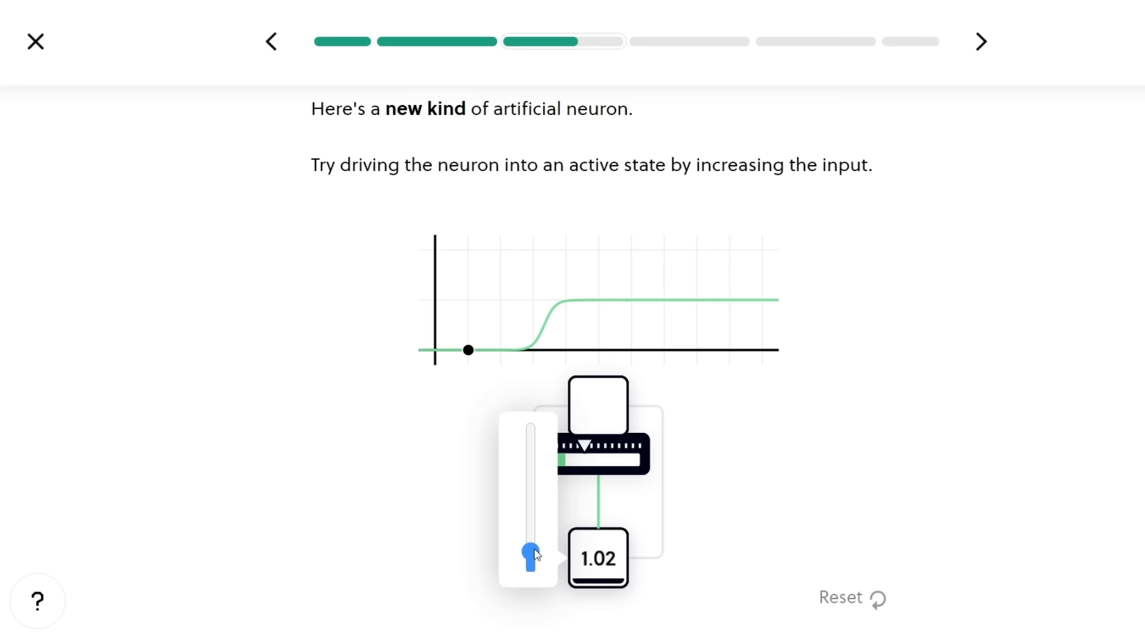